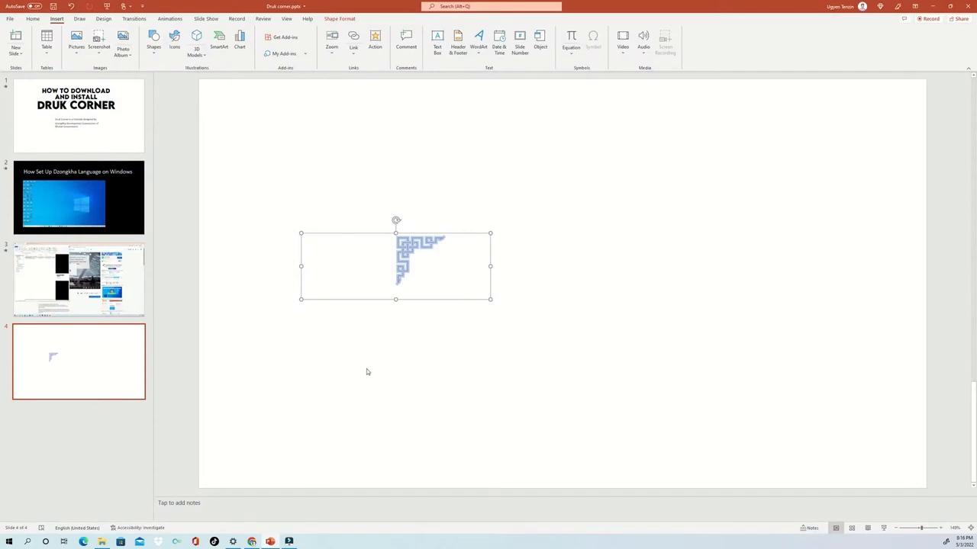
Insert several Druk Corners symbols in a row above the title slide heading
click(546, 331)
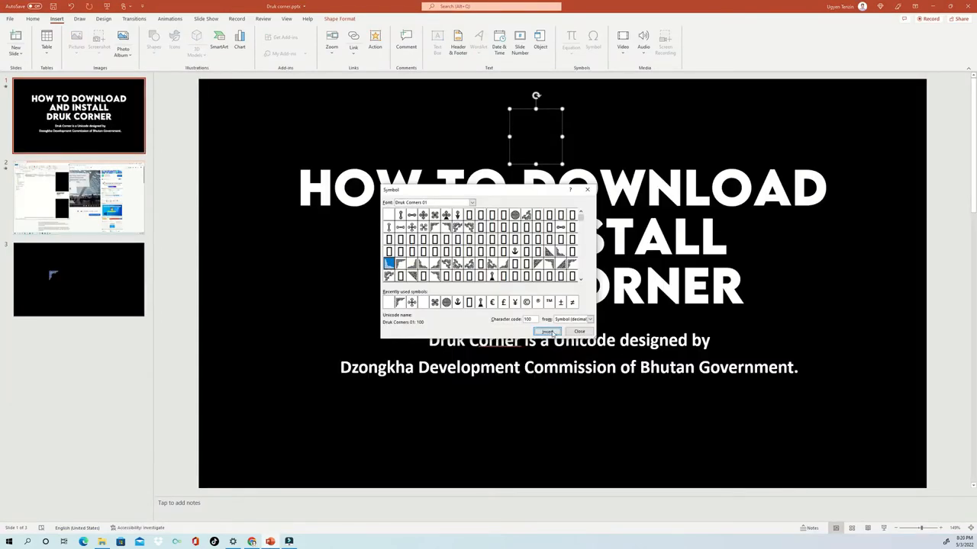
click(546, 331)
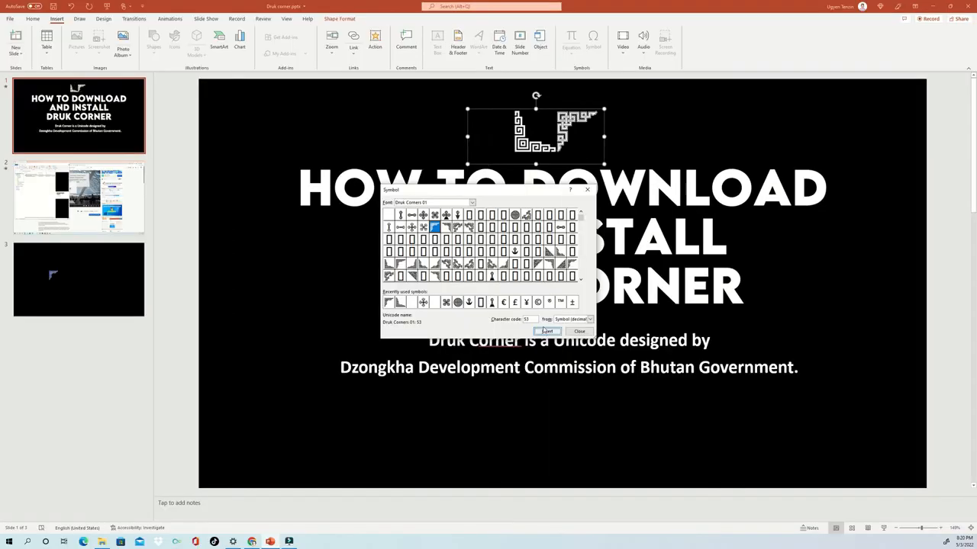
click(468, 226)
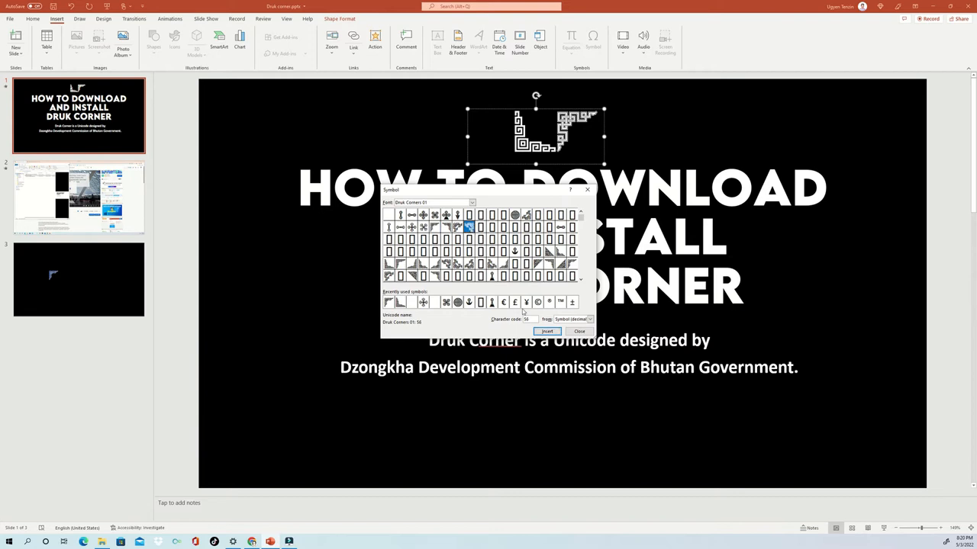
click(546, 331)
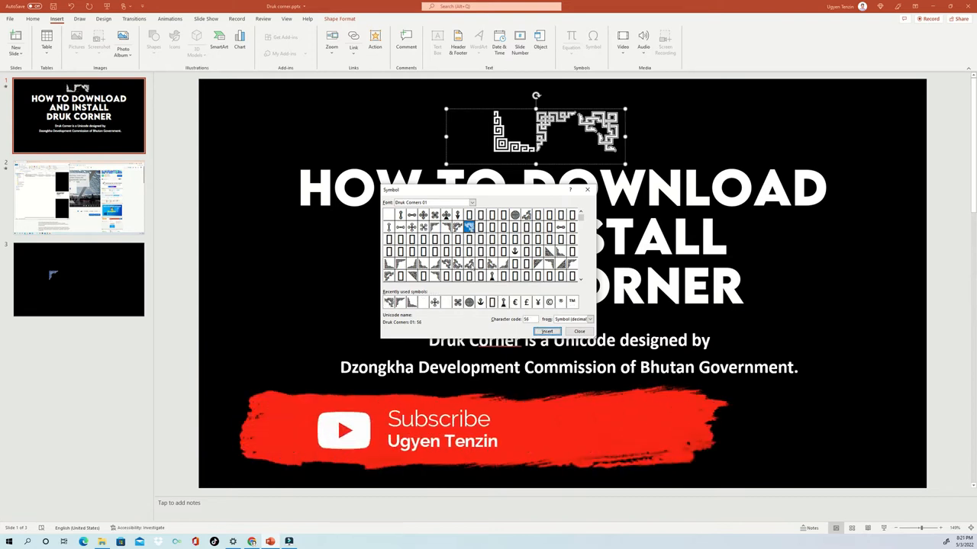
click(470, 262)
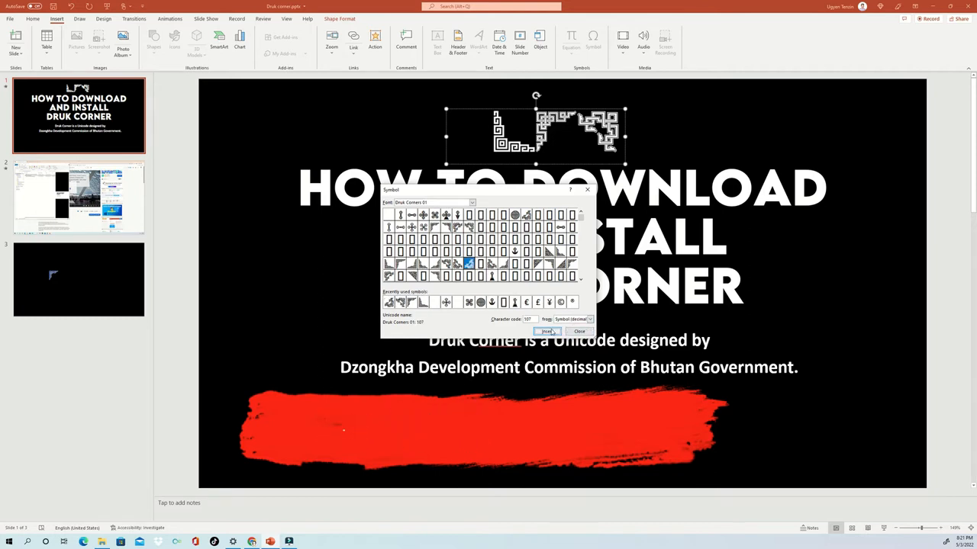
click(546, 332)
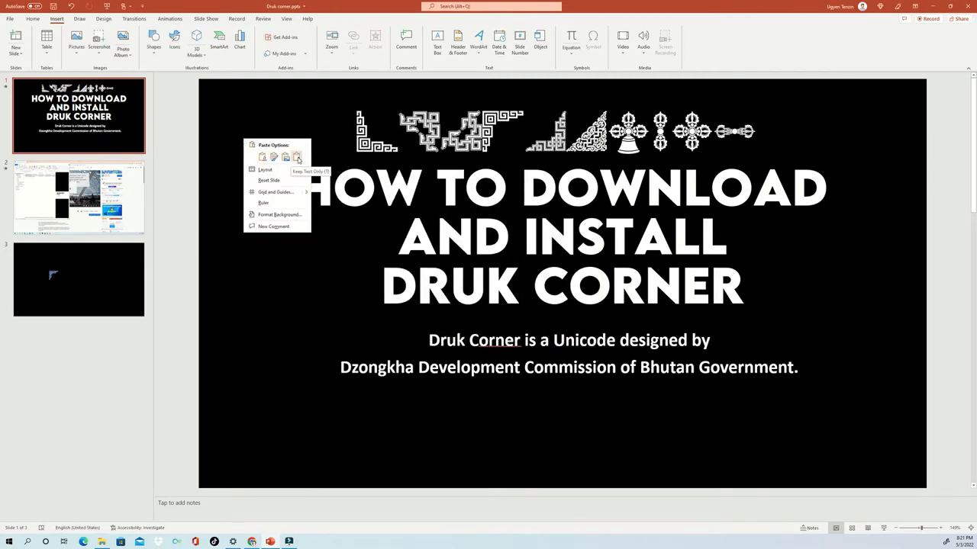
click(297, 157)
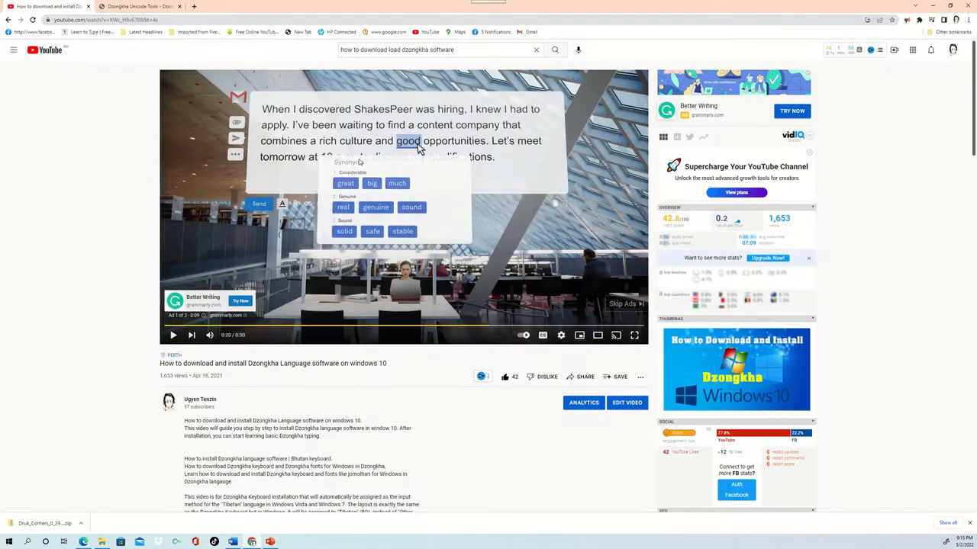
Search YouTube for 'Ugyen' and open a result from the channel listing
click(435, 49)
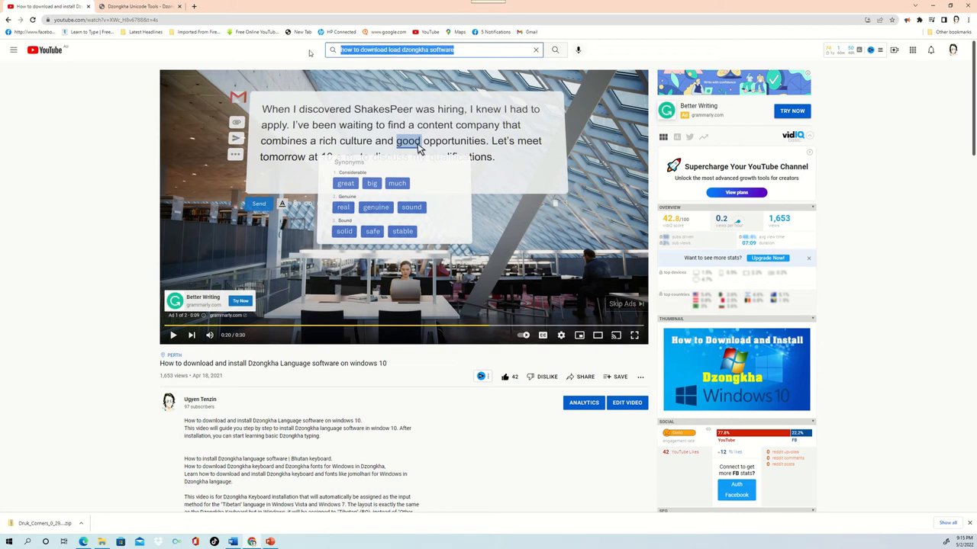
text(Ugyen Tenzin)
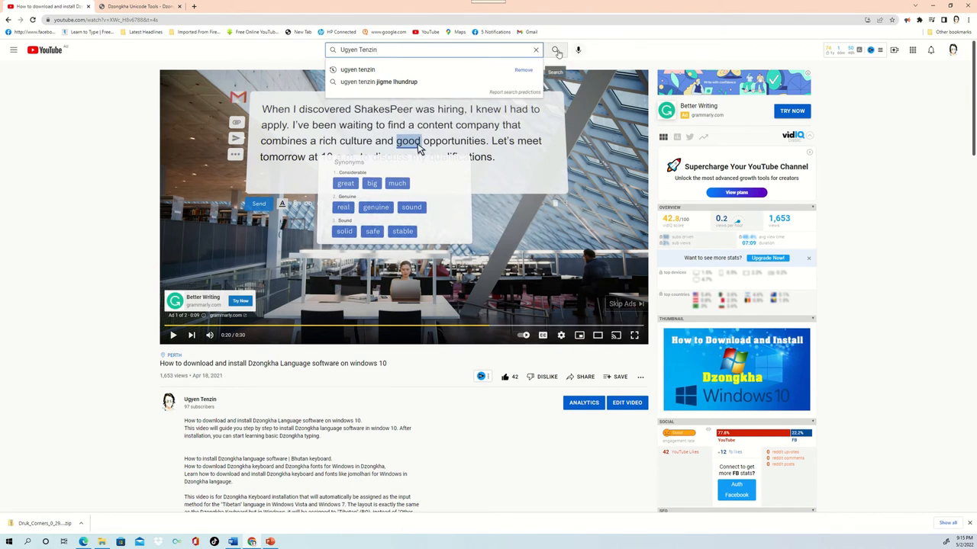
click(557, 48)
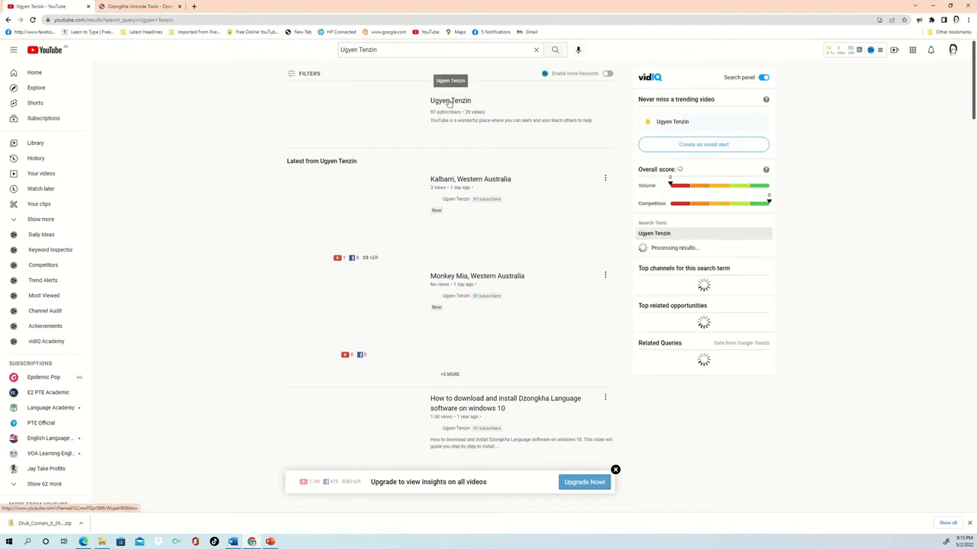
click(450, 100)
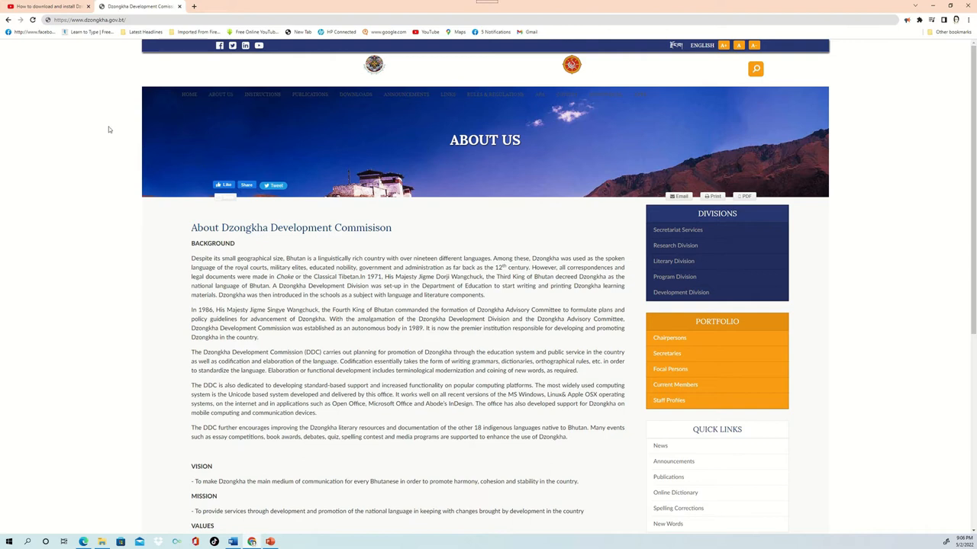
mouse_move(154, 82)
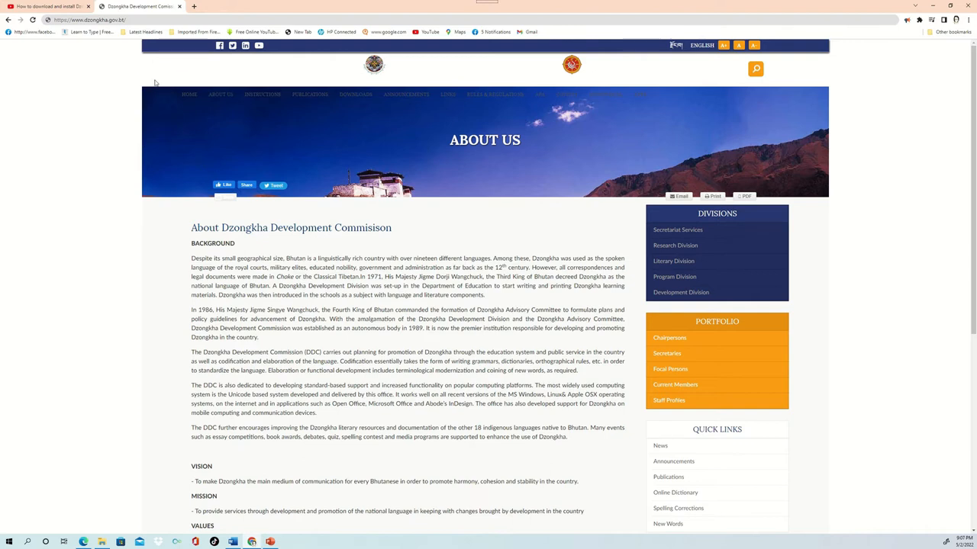
mouse_move(183, 79)
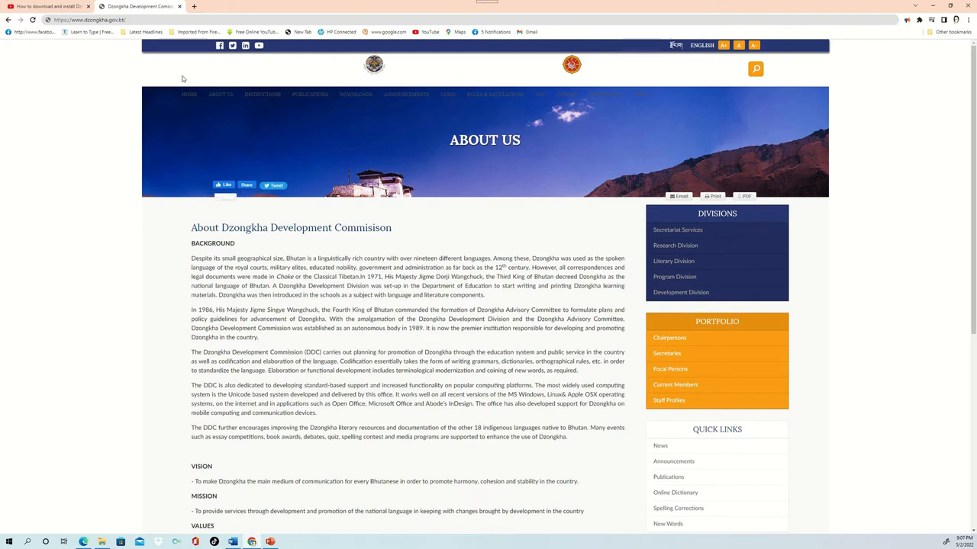
mouse_move(684, 92)
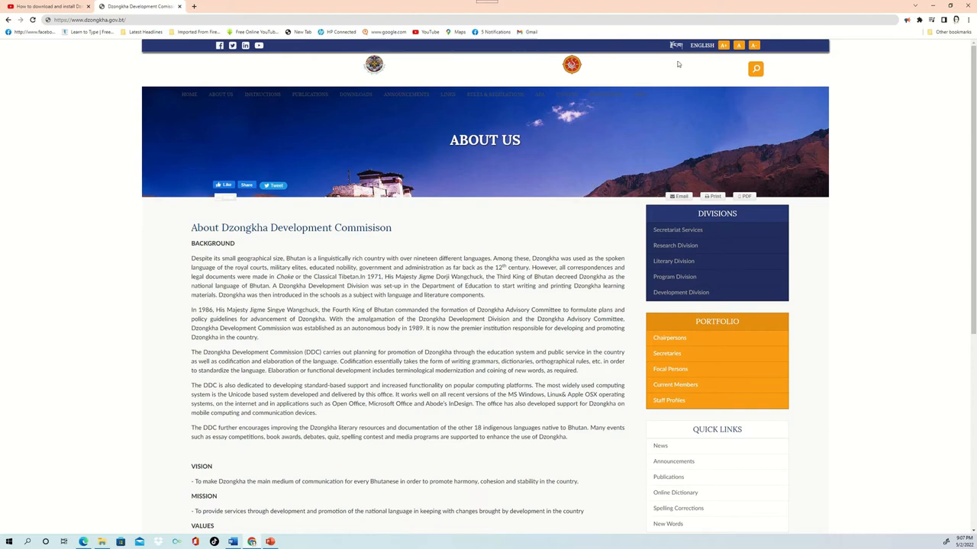
mouse_move(644, 52)
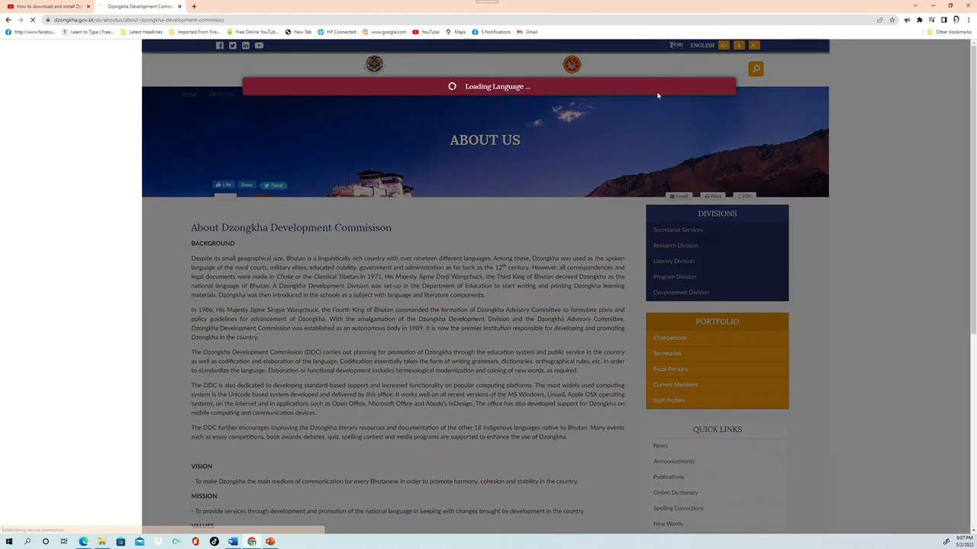
View About Us in Dzongkha then English, and choose Unicode Tools from the downloads menu
click(674, 45)
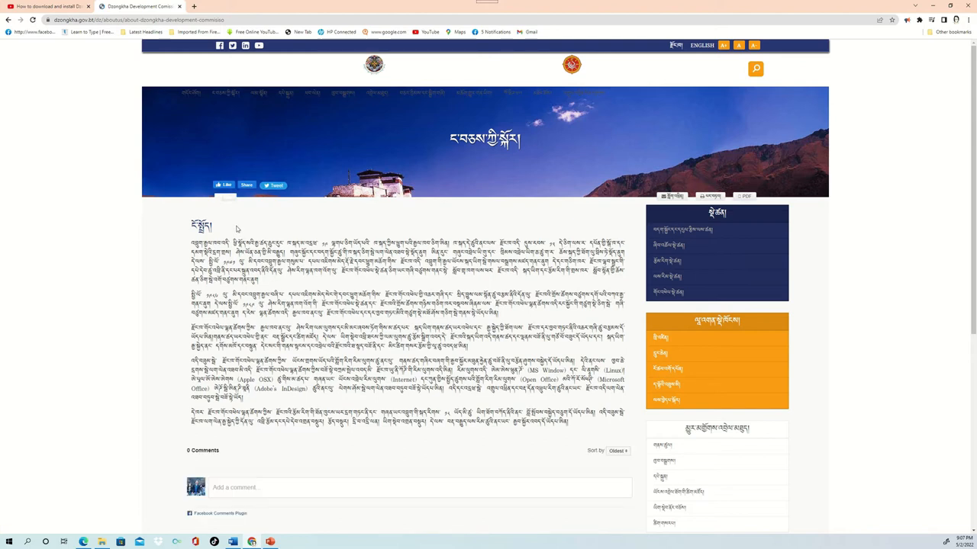
click(702, 45)
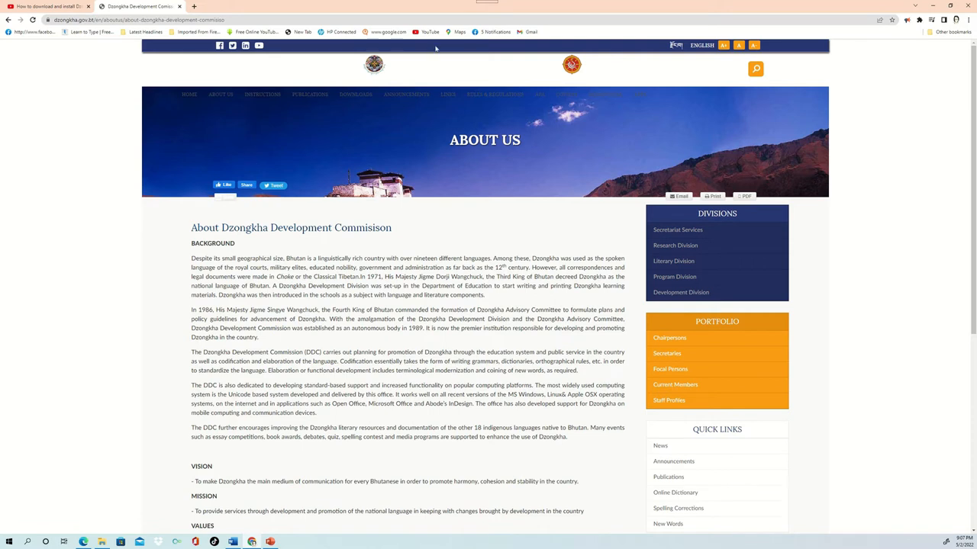
mouse_move(149, 84)
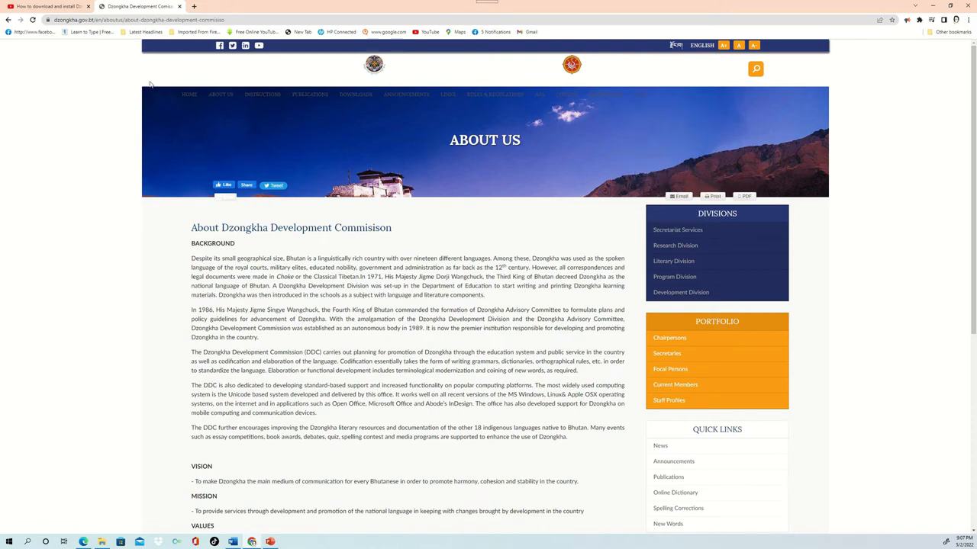
click(262, 95)
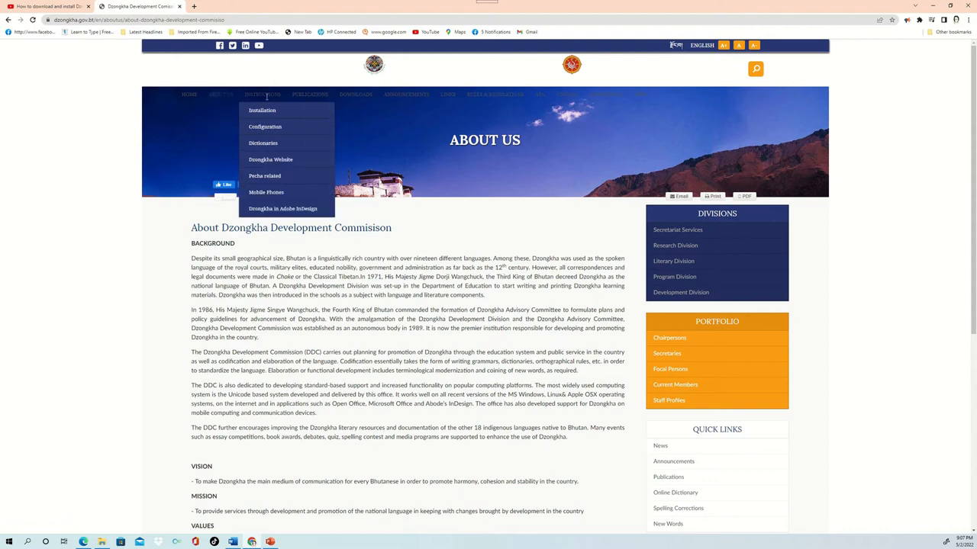
mouse_move(406, 95)
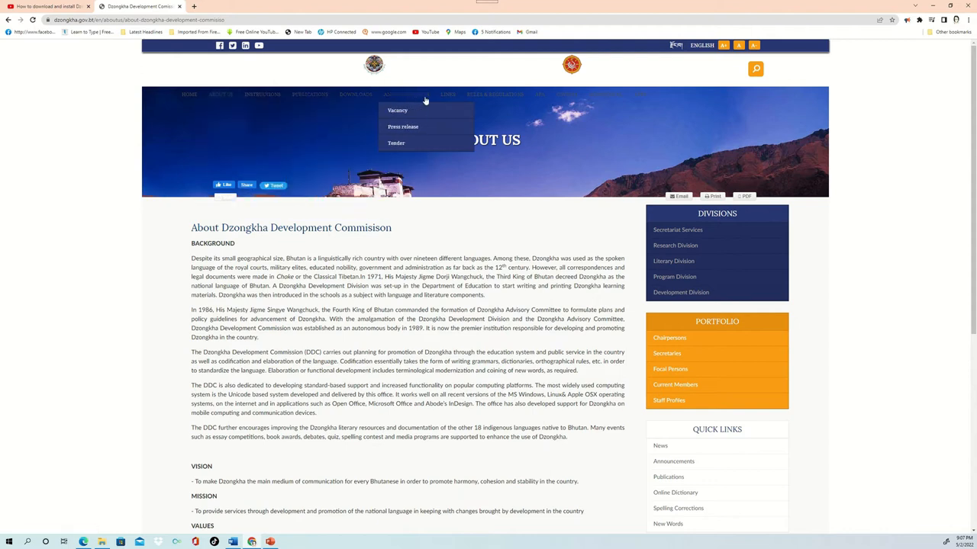
mouse_move(354, 95)
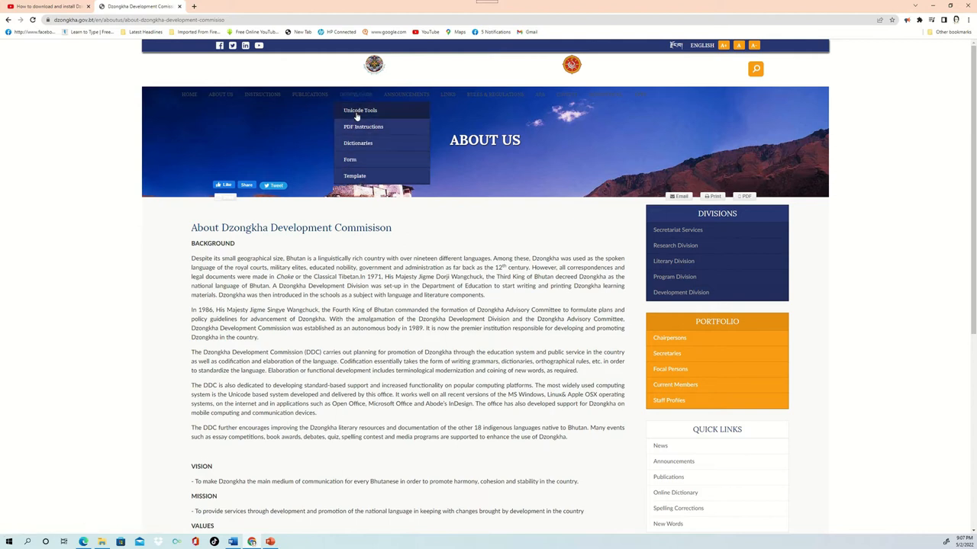
mouse_move(360, 110)
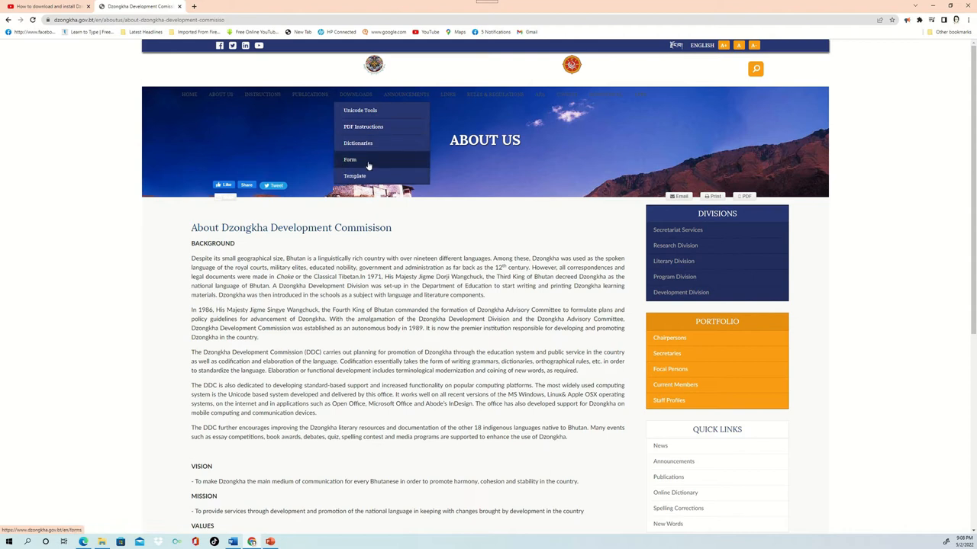
mouse_move(360, 110)
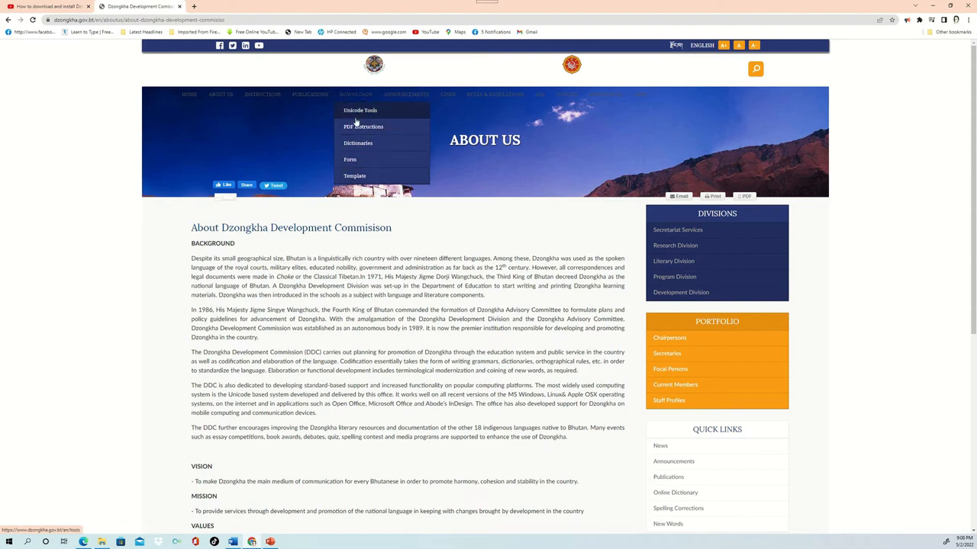
click(360, 110)
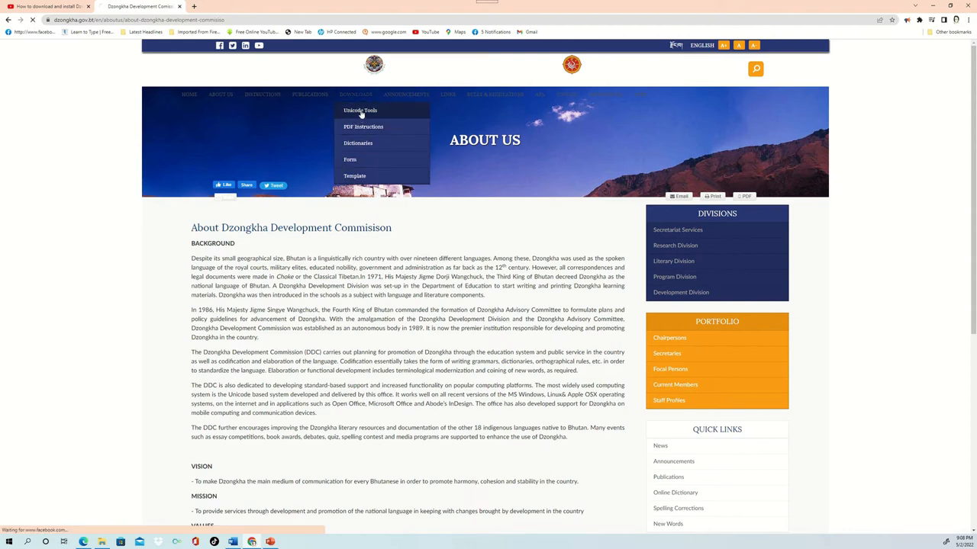
Download the Druk Corners font archive from the Download Unicode Tools list
click(360, 110)
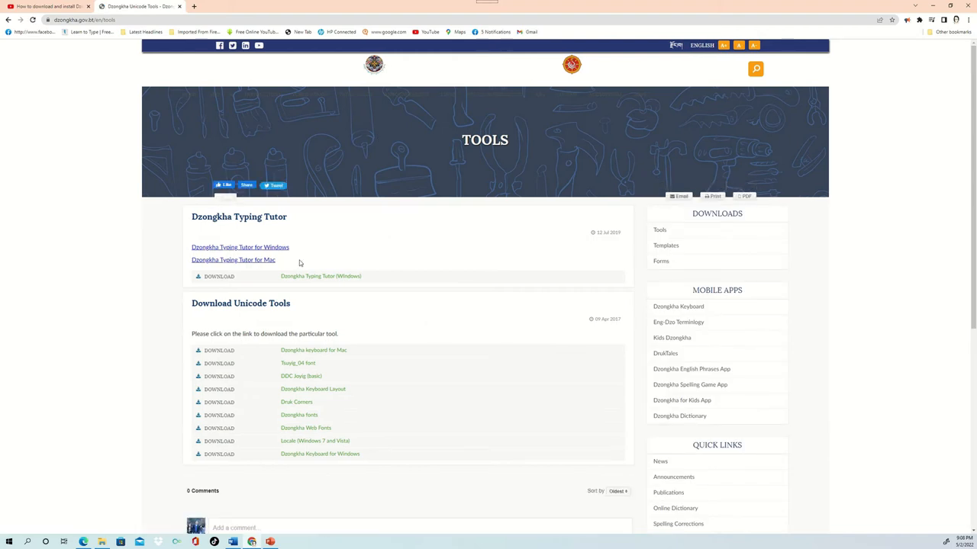
mouse_move(162, 305)
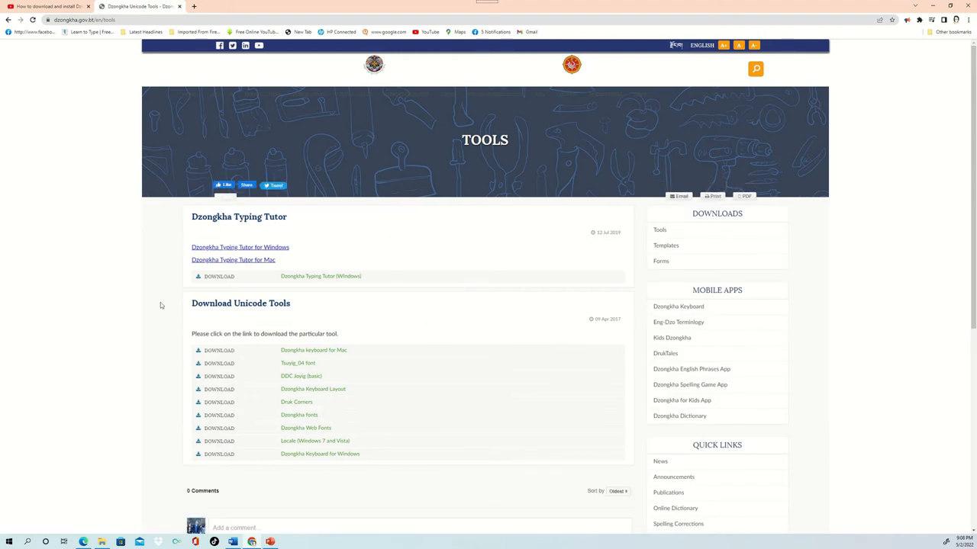
mouse_move(445, 406)
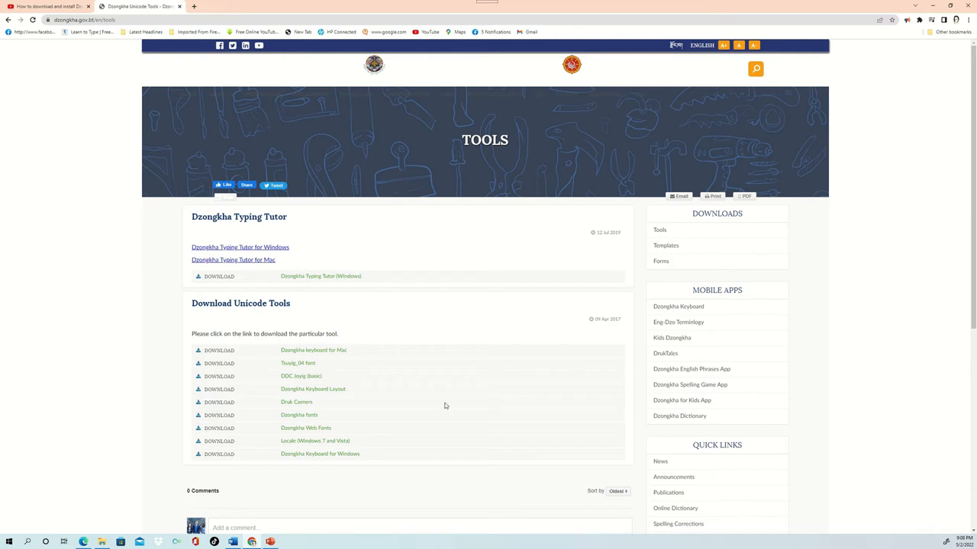
mouse_move(281, 370)
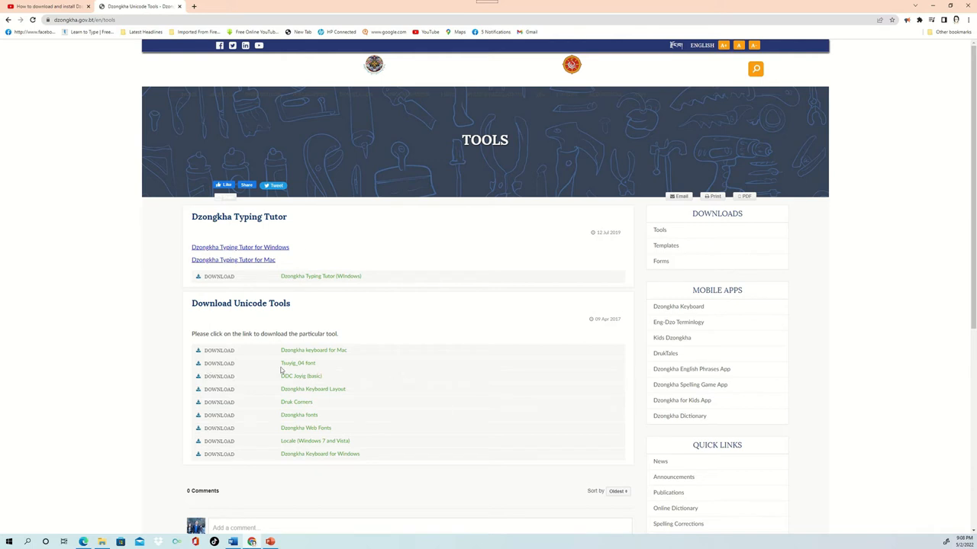
scroll(down, 3)
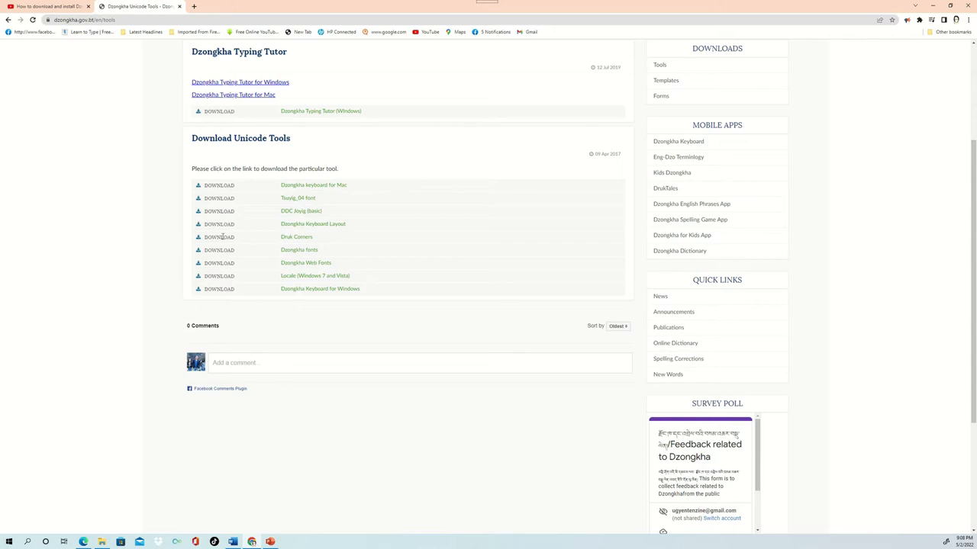
mouse_move(131, 117)
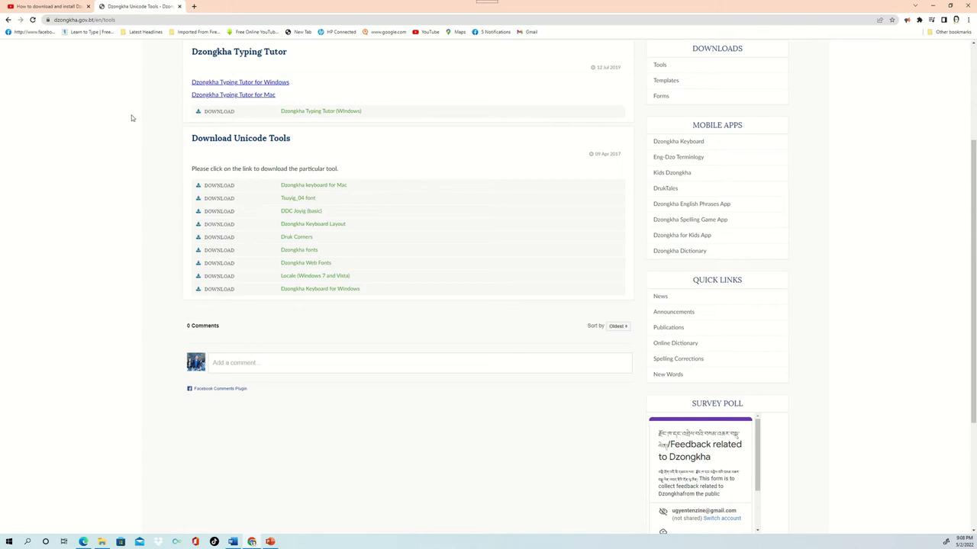
mouse_move(360, 323)
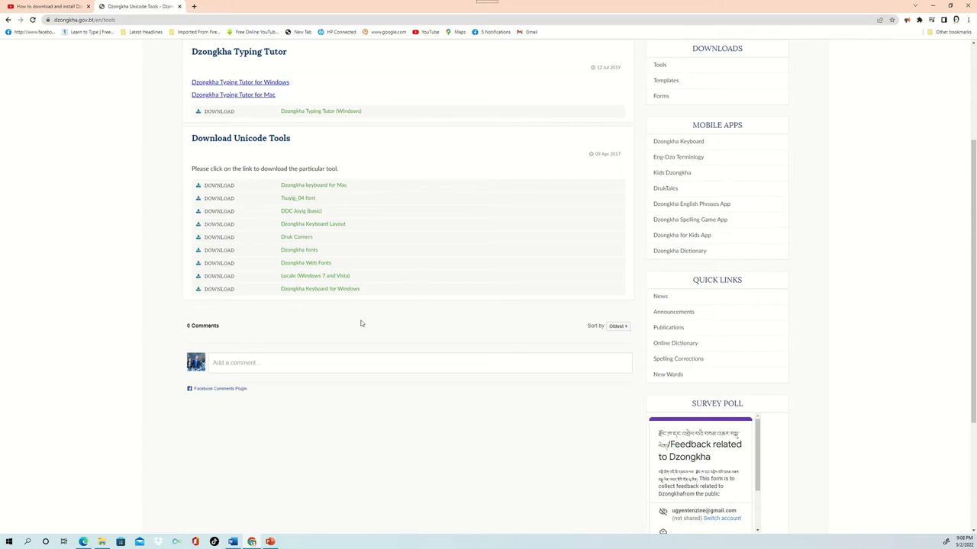
mouse_move(394, 148)
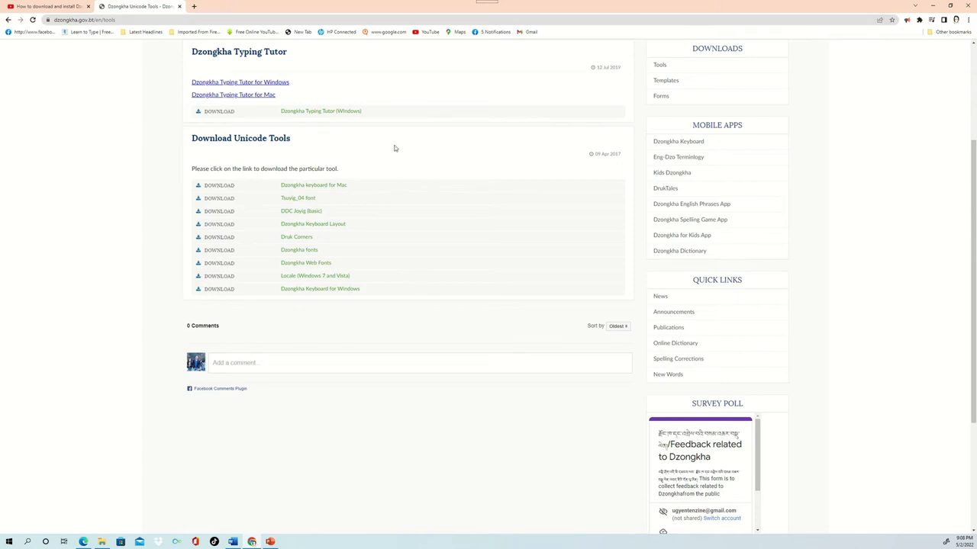
mouse_move(385, 341)
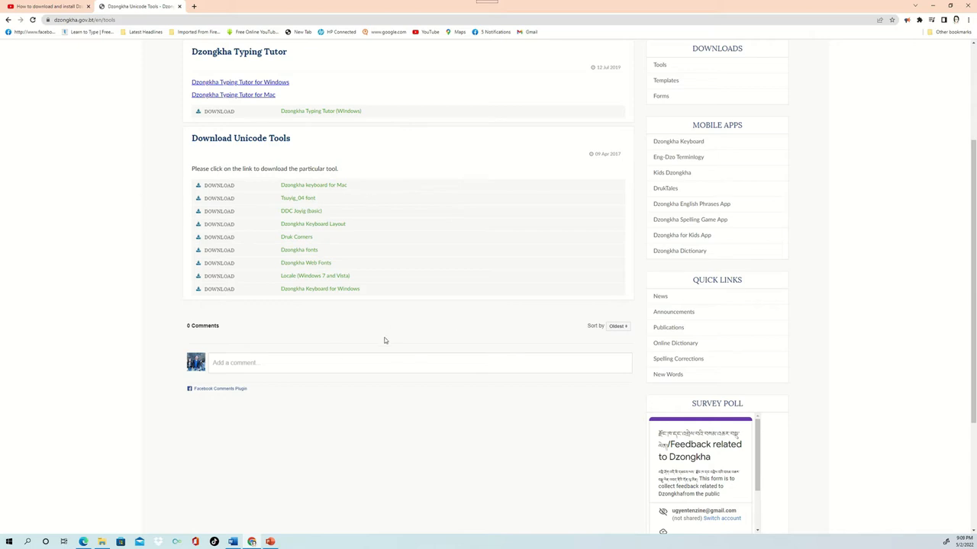
mouse_move(335, 327)
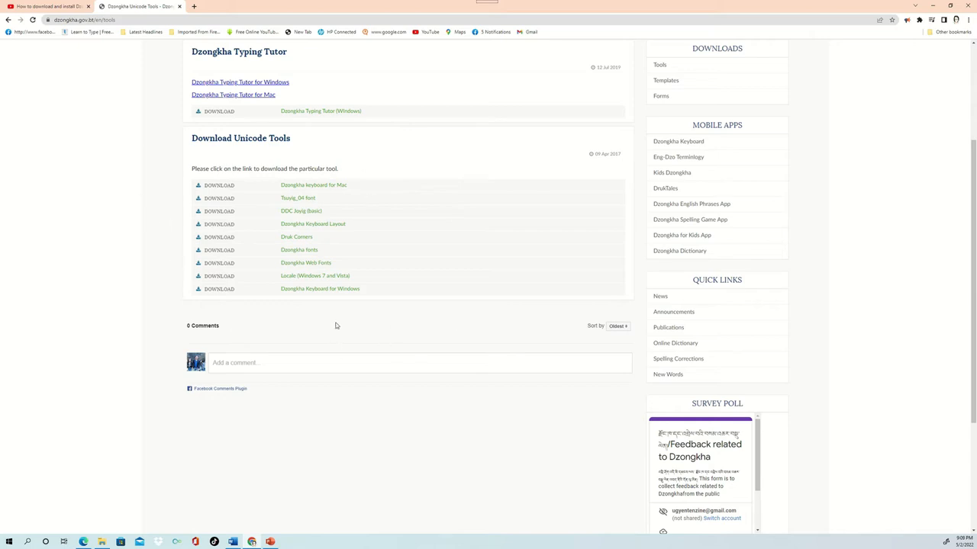
mouse_move(403, 188)
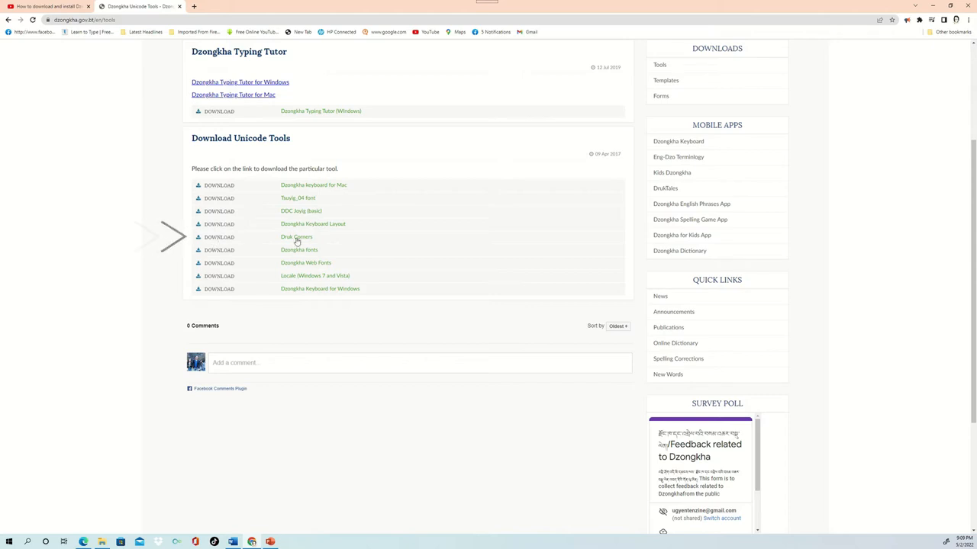
click(297, 236)
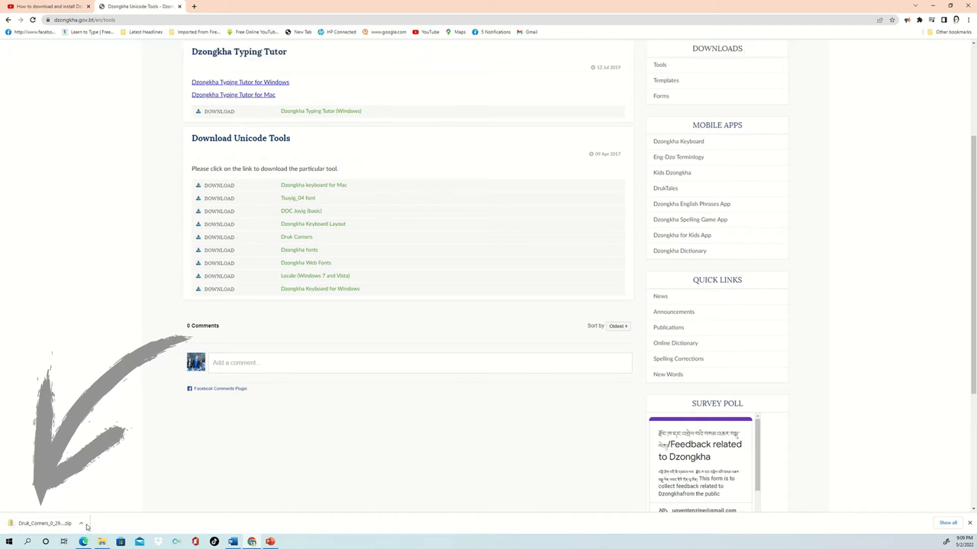
Show the downloaded Druk Corners zip in its Downloads folder
click(81, 523)
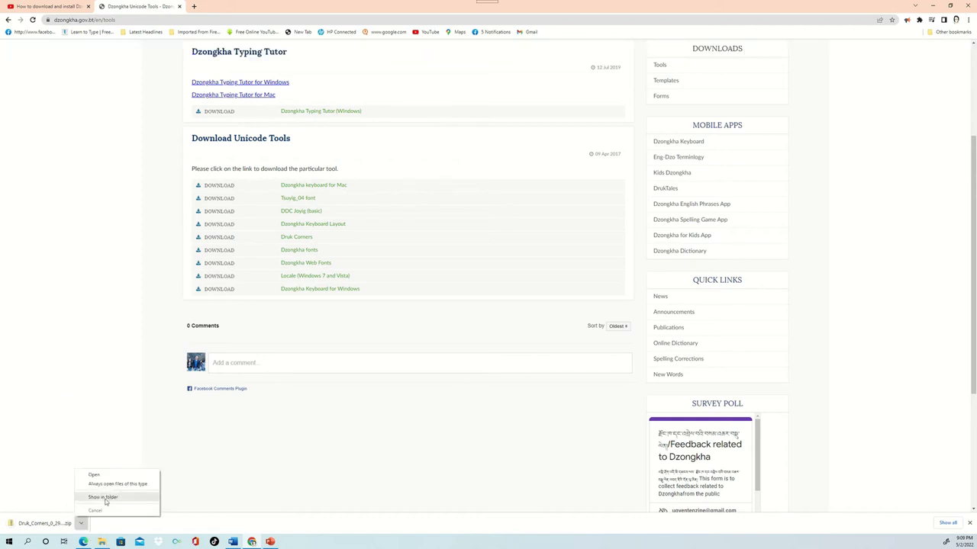
click(102, 497)
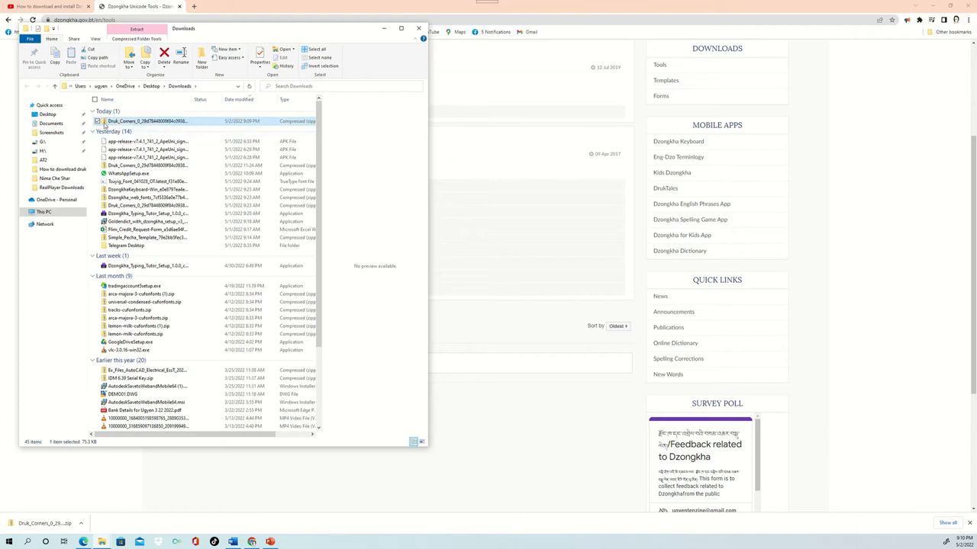
Open the Druk Corners zip and preview the font file inside it
double_click(137, 120)
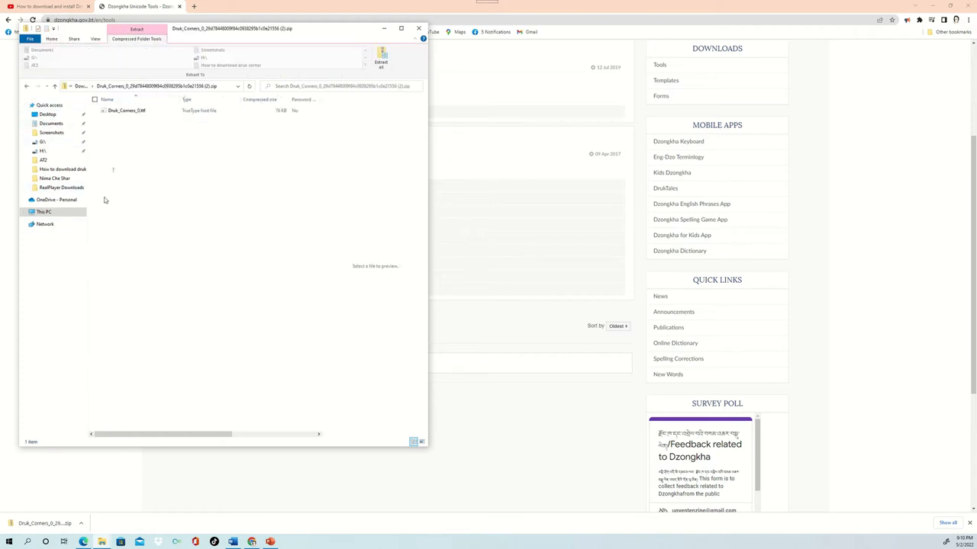
click(125, 109)
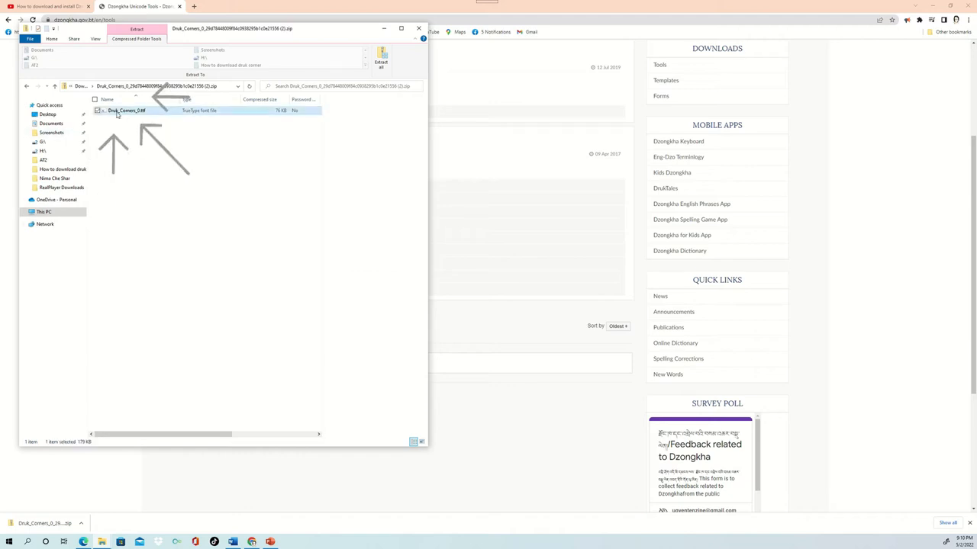
double_click(126, 110)
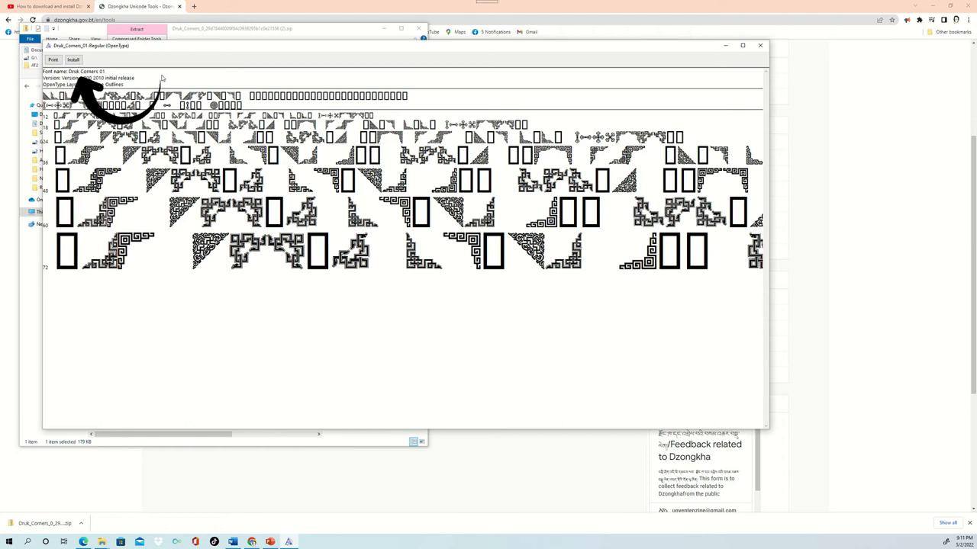
Install the Druk Corners 01 font and close its preview window
click(73, 60)
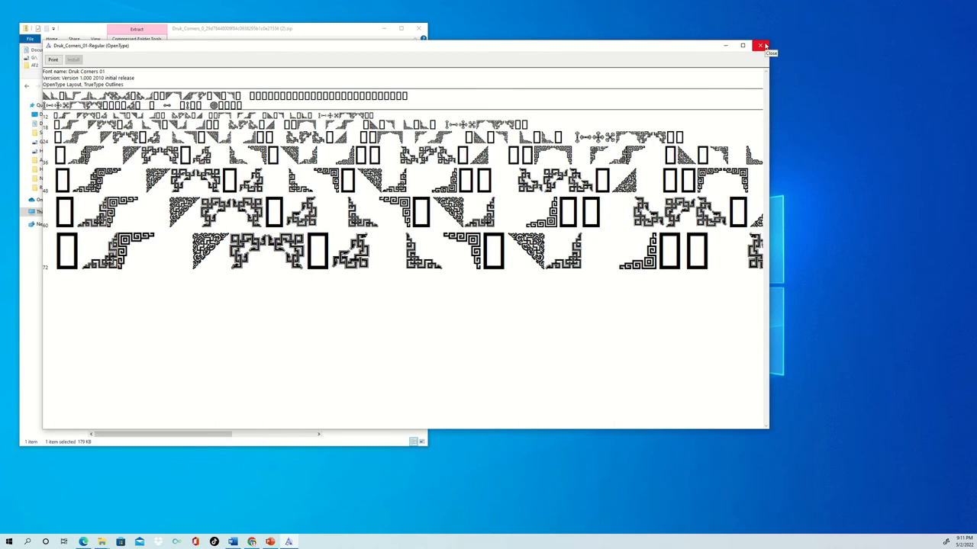
click(763, 46)
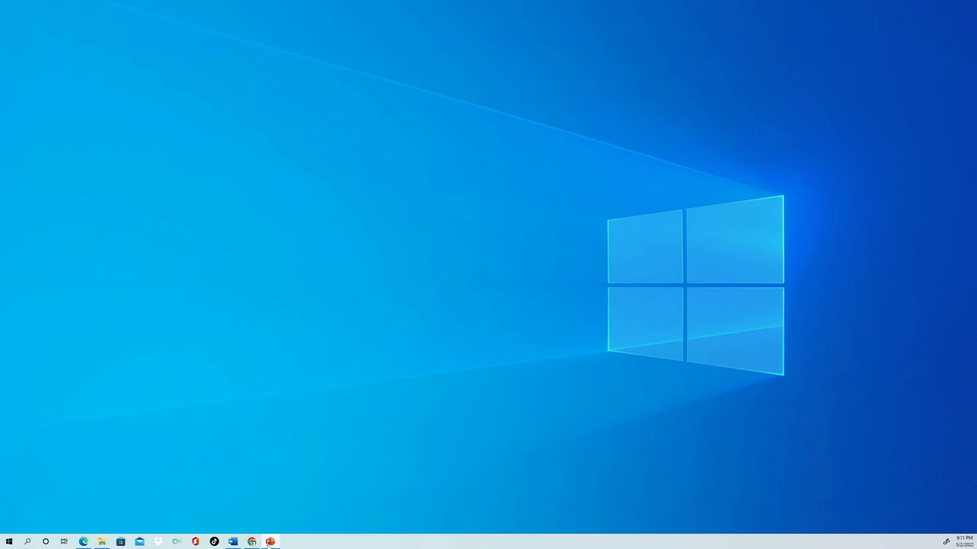
Return to the Druk Corner presentation in PowerPoint
click(268, 542)
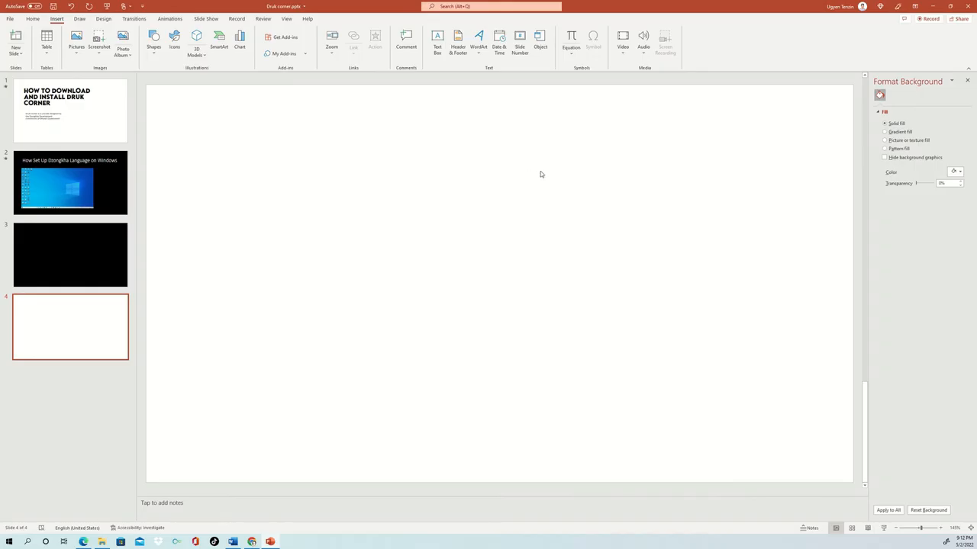
mouse_move(206, 107)
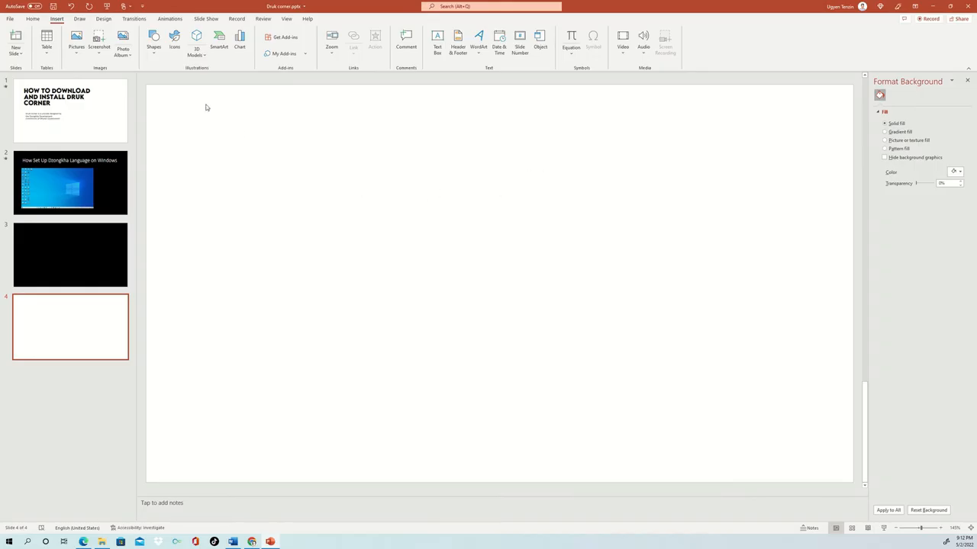
mouse_move(288, 180)
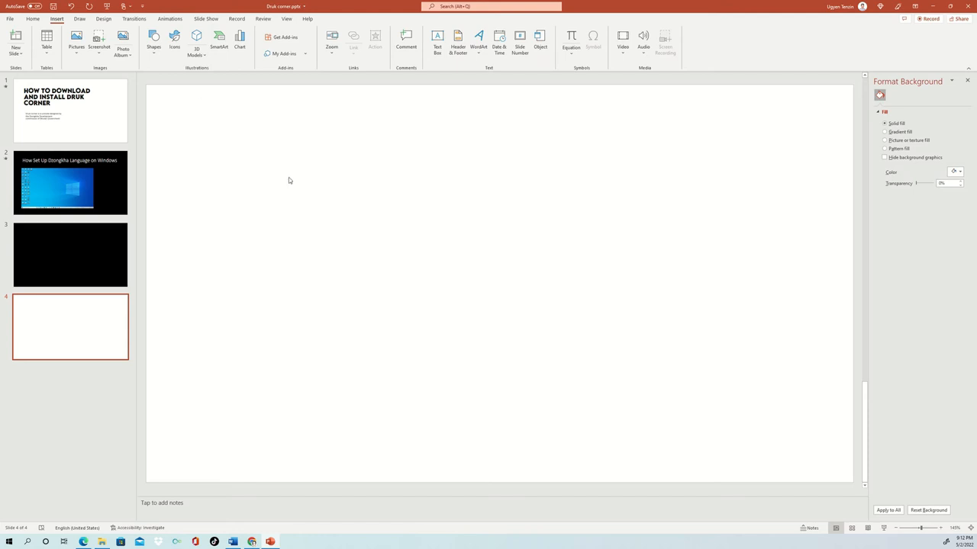
mouse_move(341, 137)
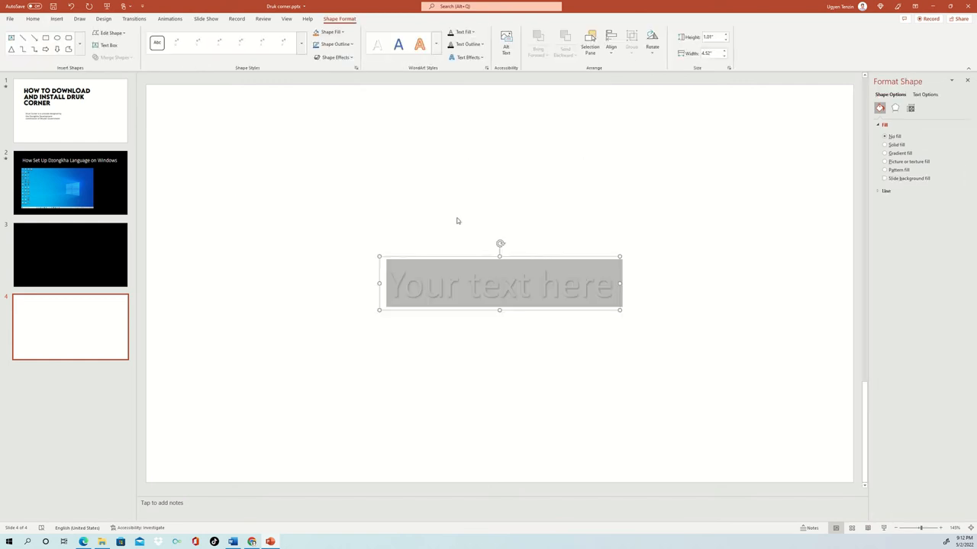
Select the text box placeholder and bring up the Symbol dialog
double_click(501, 285)
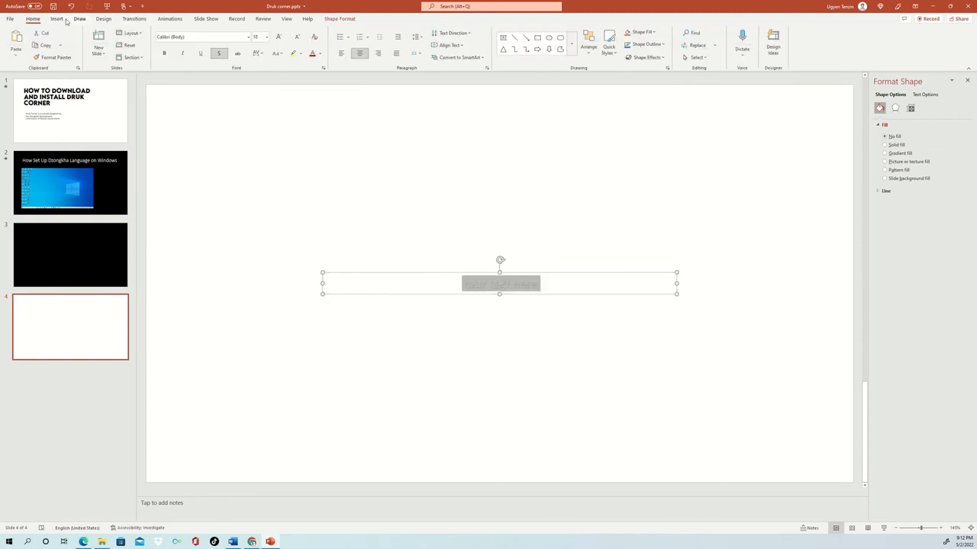
click(56, 19)
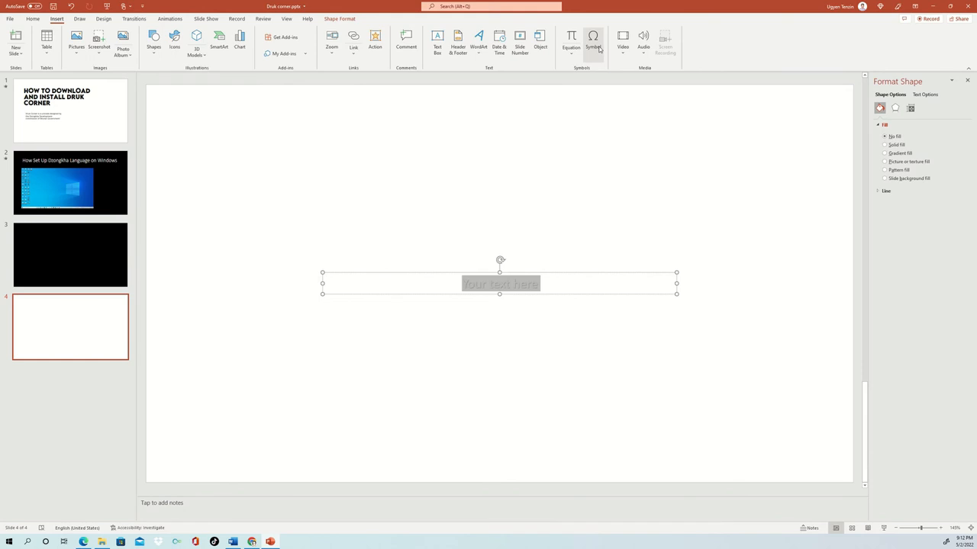
mouse_move(592, 43)
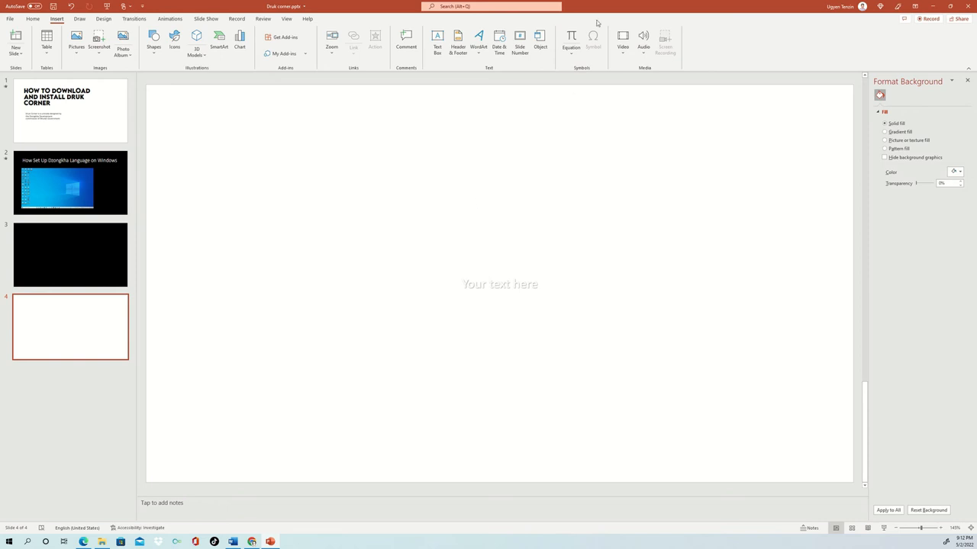
mouse_move(604, 42)
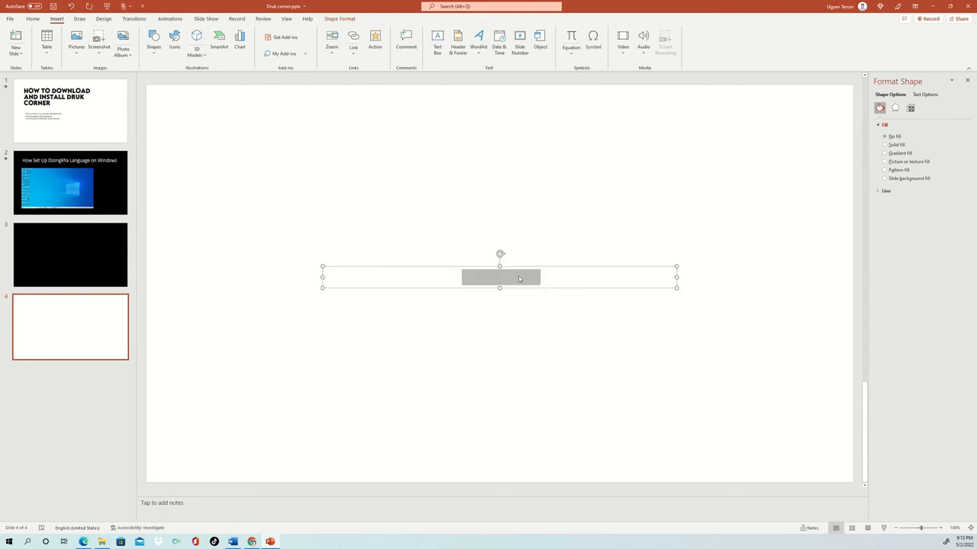
click(592, 43)
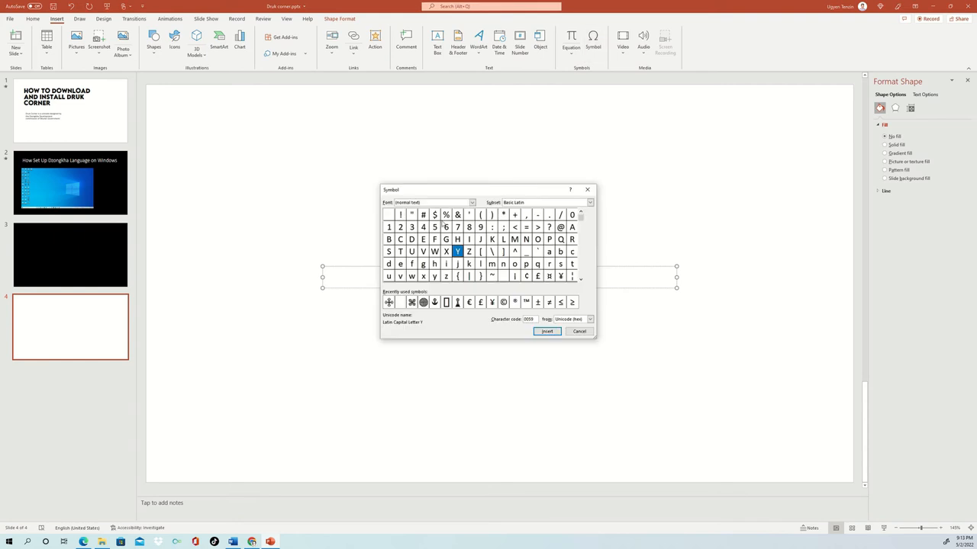
Set the Symbol font to Druk Corners 01 and insert a corner glyph into the text box
click(470, 202)
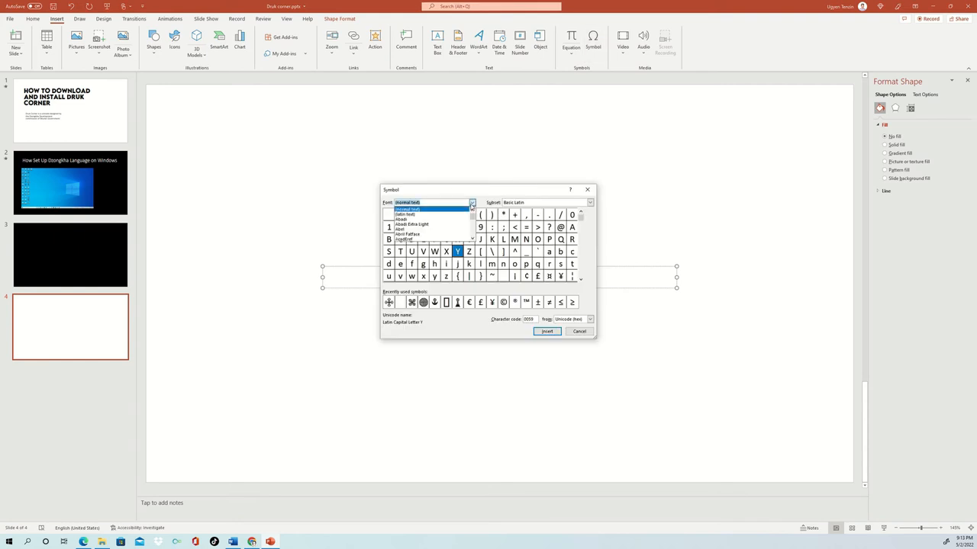
click(427, 210)
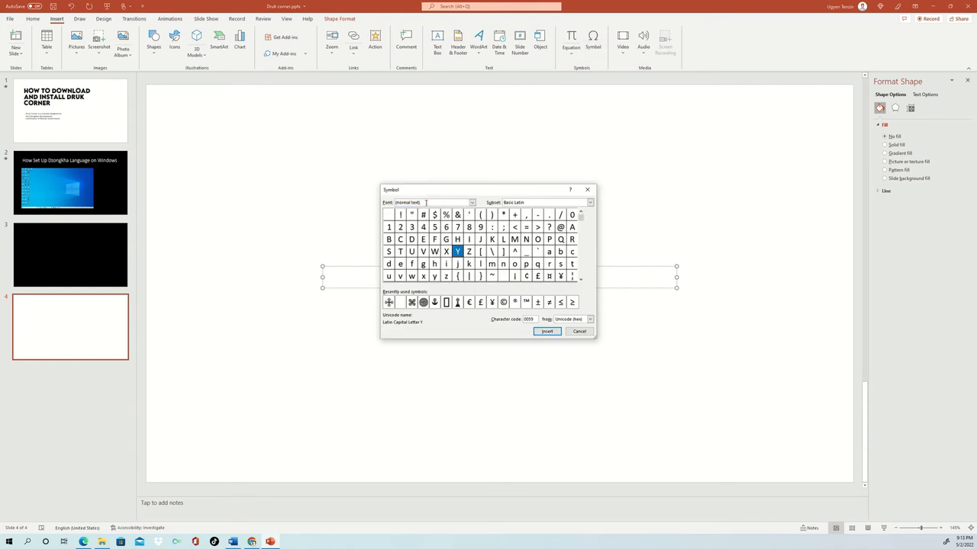
click(471, 201)
text(Druk Corners 01)
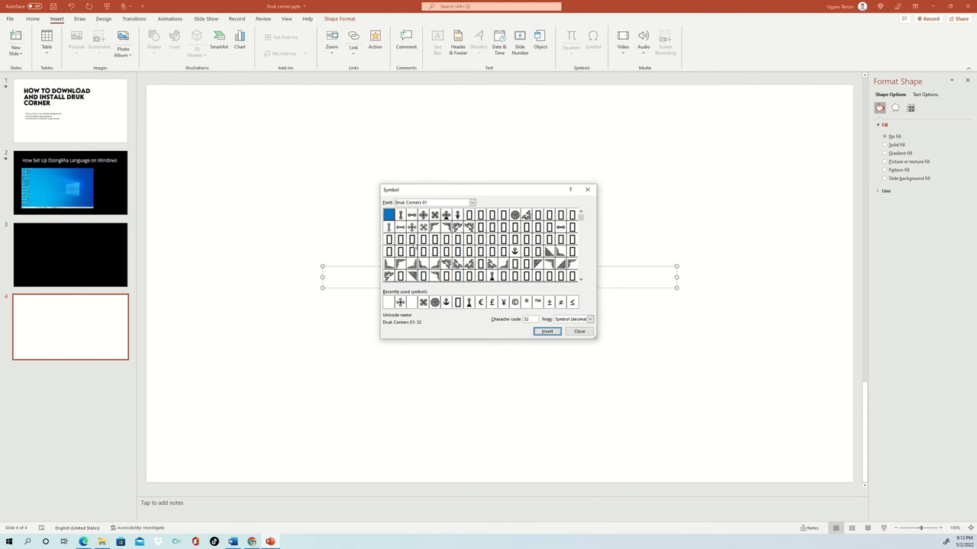
mouse_move(434, 262)
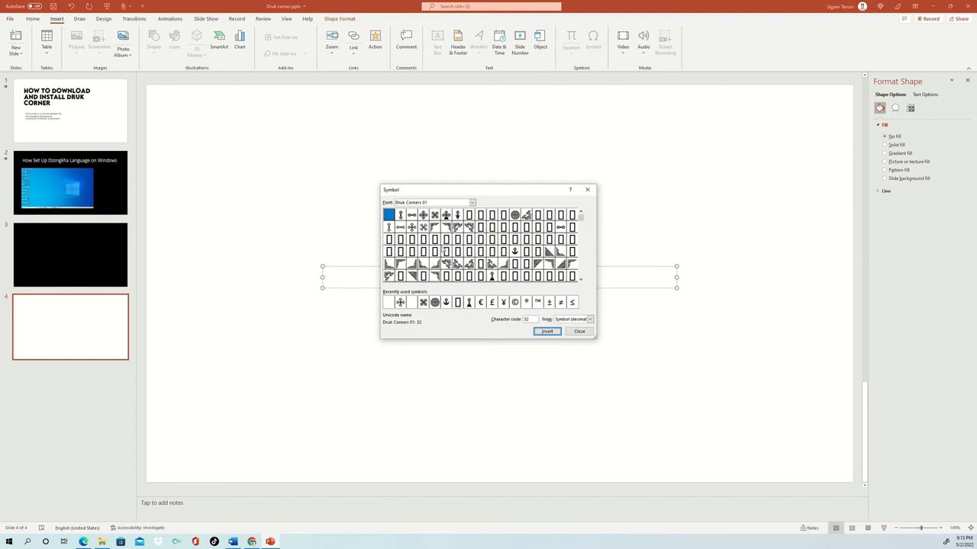
click(435, 227)
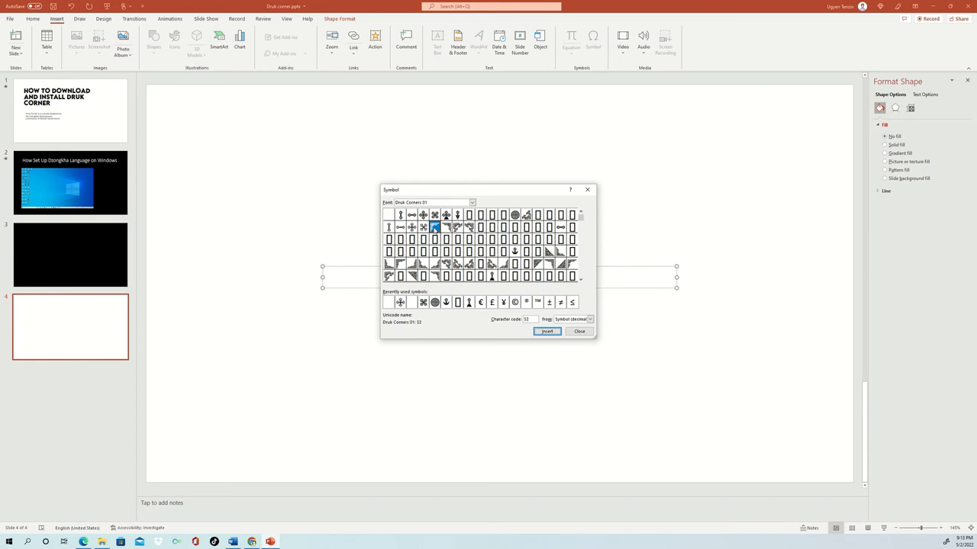
click(546, 331)
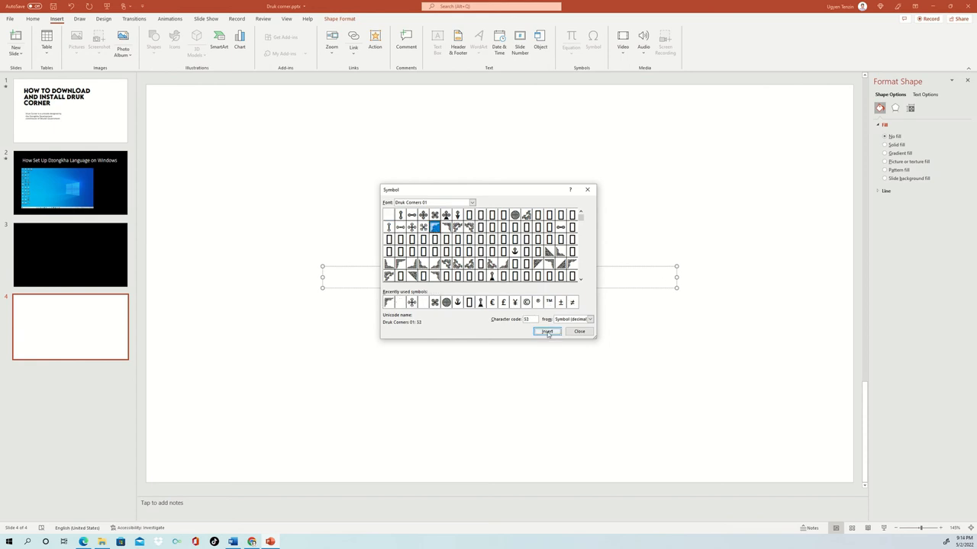
Dismiss the Symbol dialog and enlarge the Druk corner ornament's font size in the text box
click(546, 331)
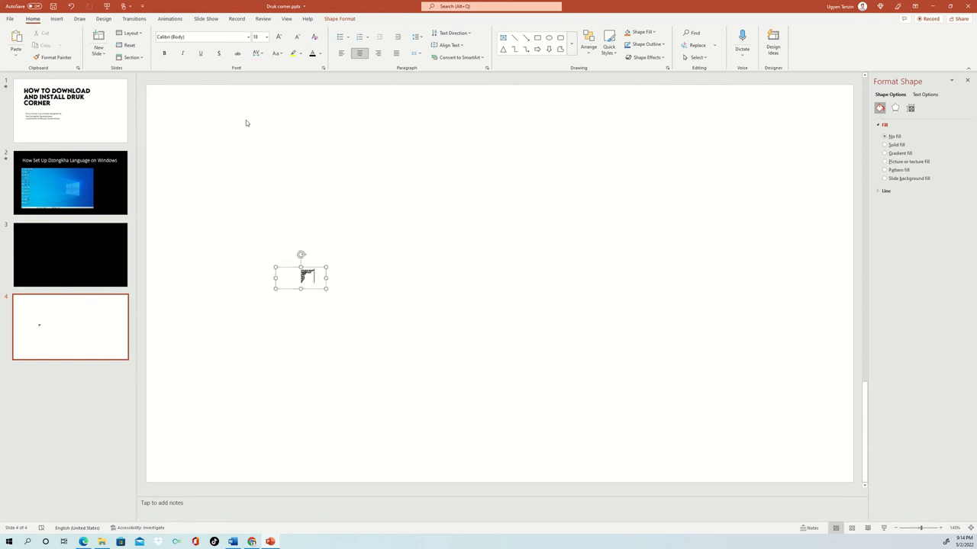
click(279, 37)
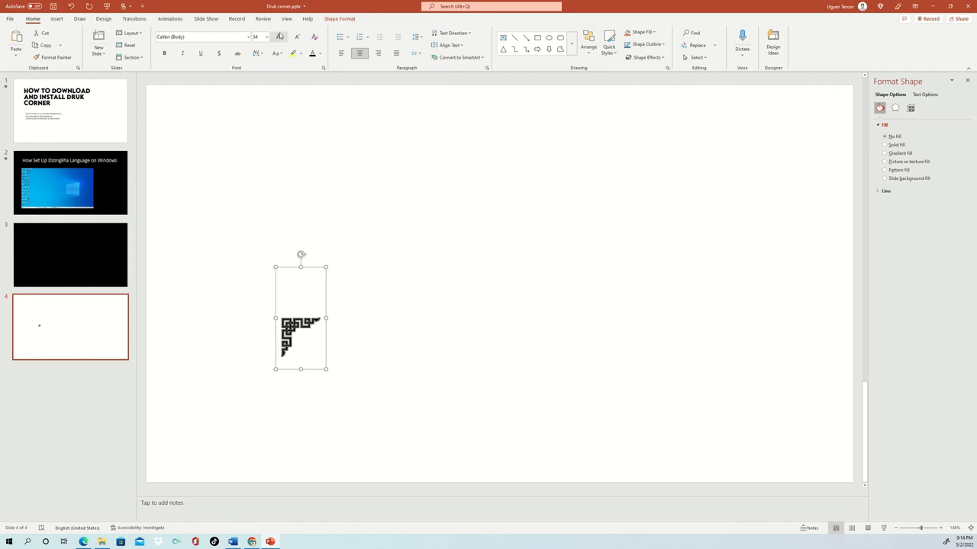